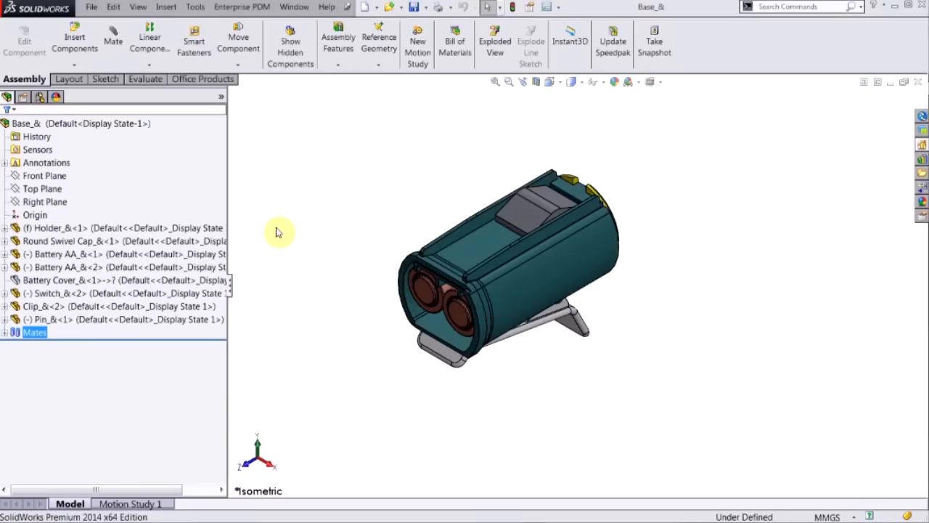
mouse_move(381, 198)
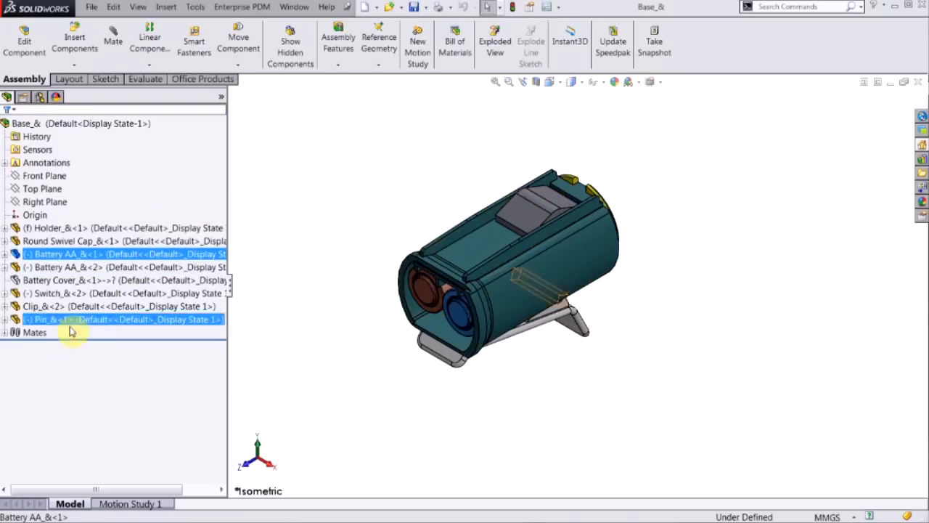
Expand the assembly mates, inspect Coincident1's options, and rotate around the holder and swivel cap
left_click(32, 363)
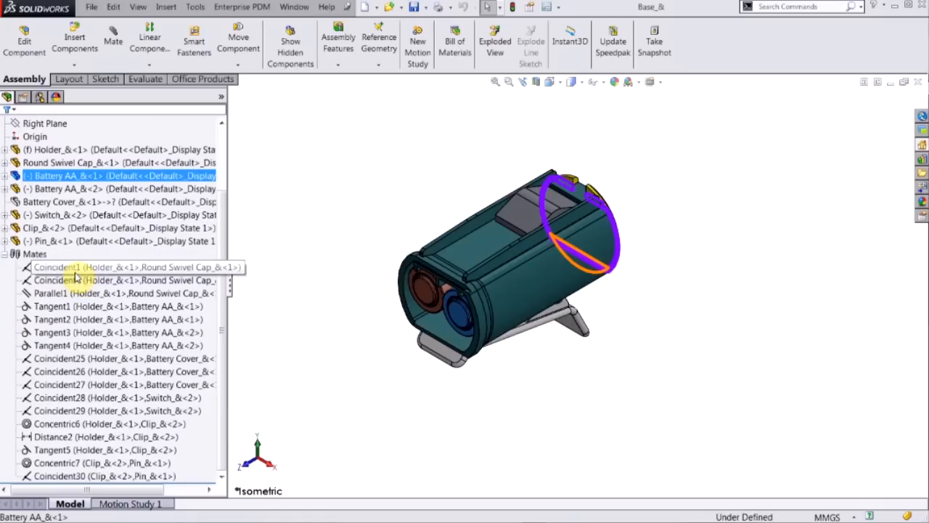
right_click(58, 267)
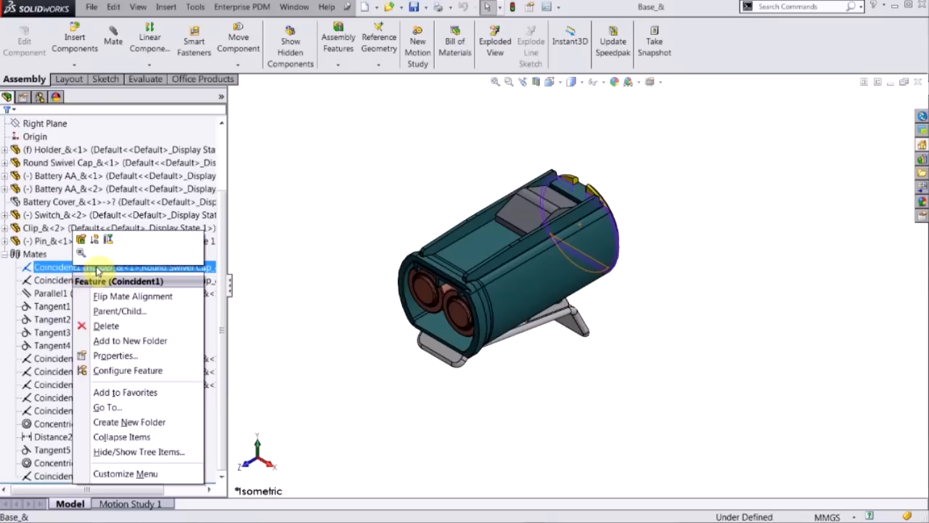
mouse_move(82, 240)
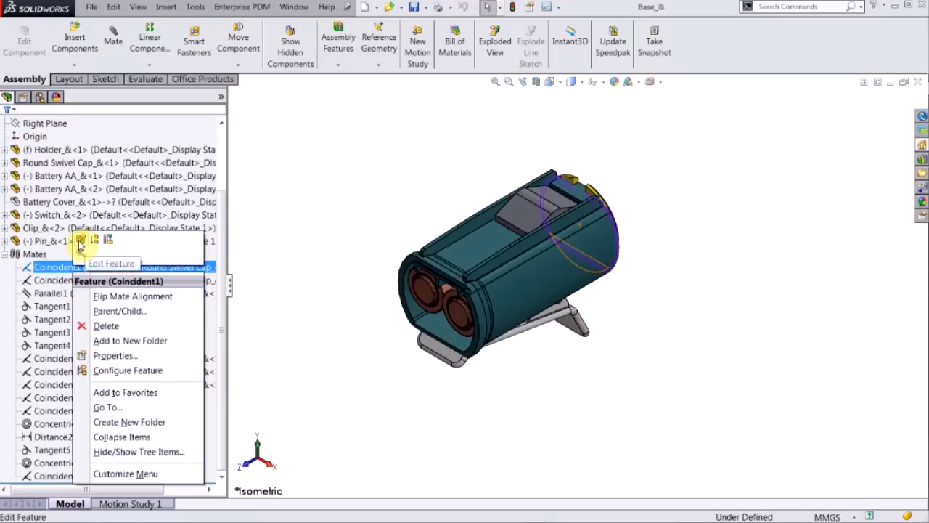
mouse_move(93, 240)
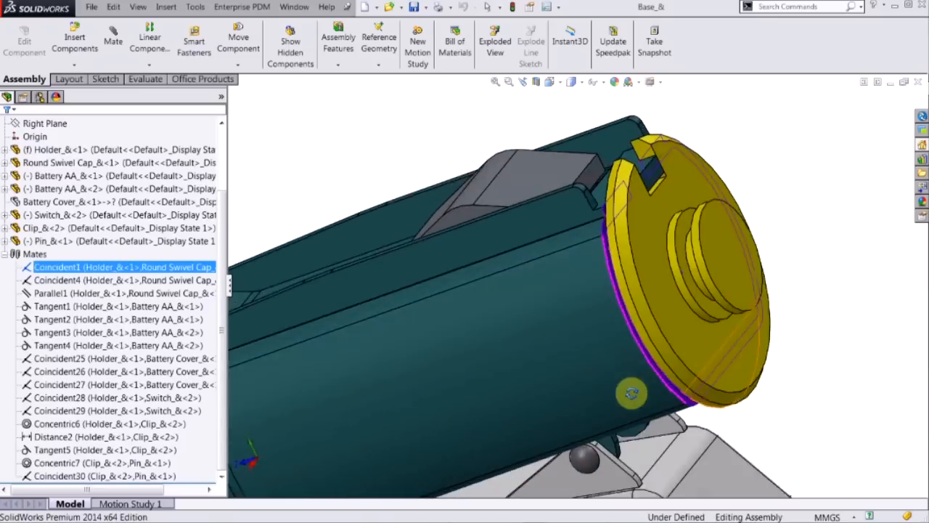
left_click_drag(632, 392, 646, 414)
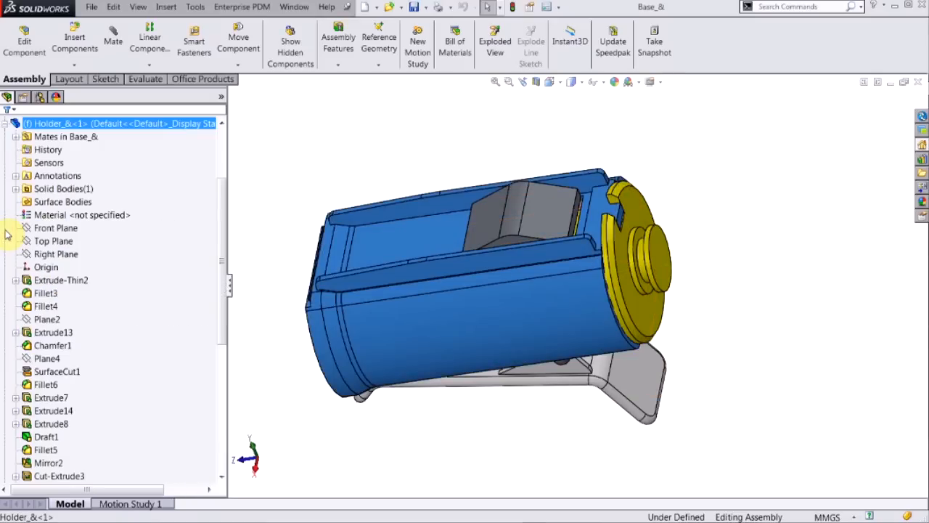
List the Holder's own mates and highlight its Coincident1 mate with the swivel cap
left_click(65, 137)
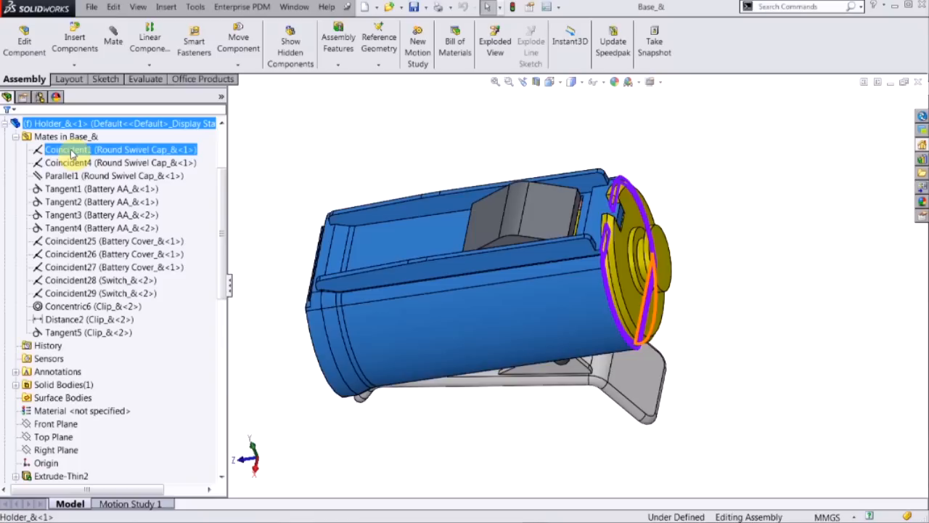
left_click(59, 122)
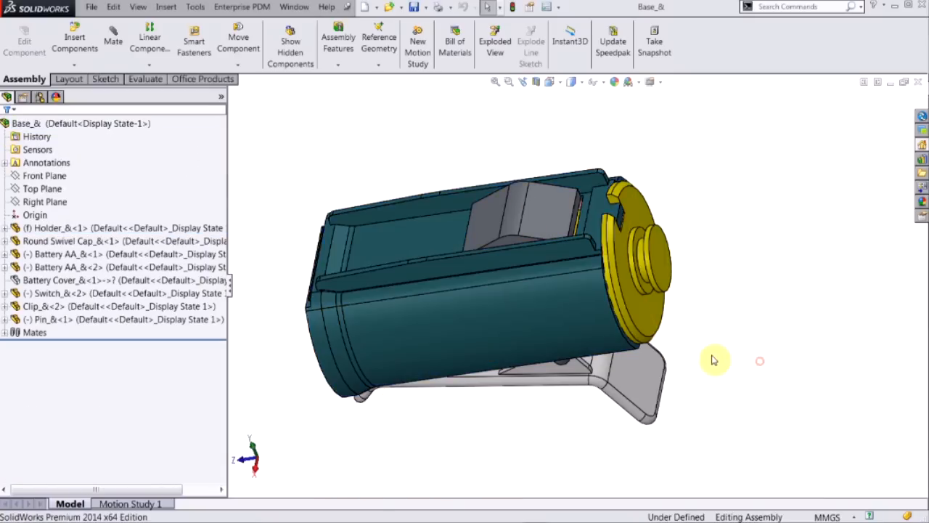
left_click(492, 308)
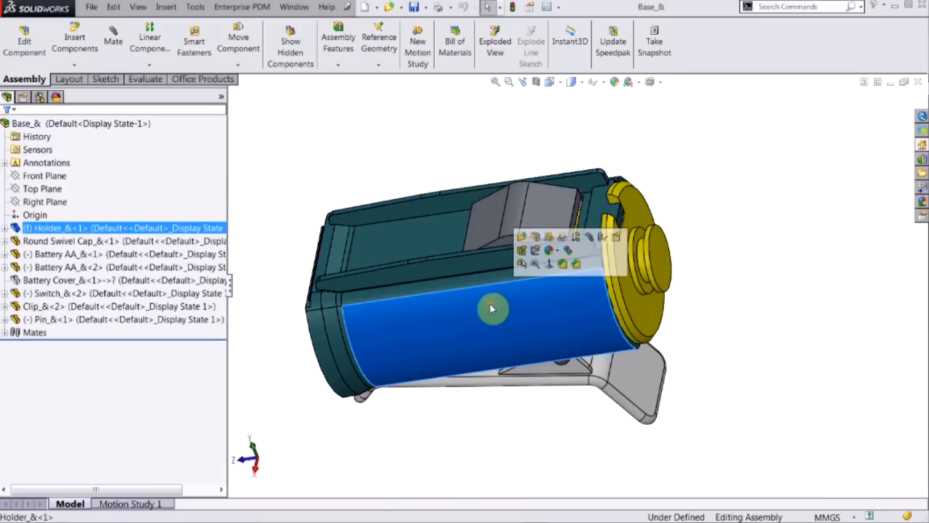
right_click(492, 309)
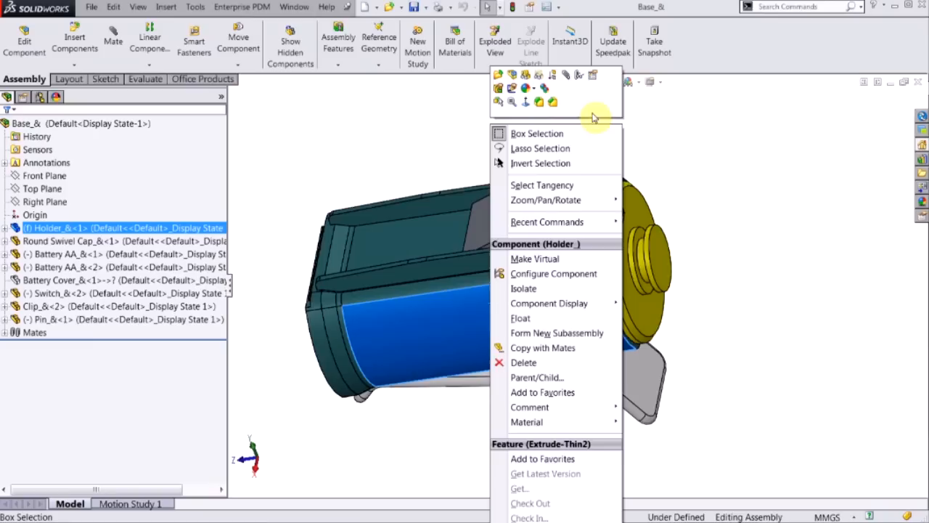
mouse_move(579, 74)
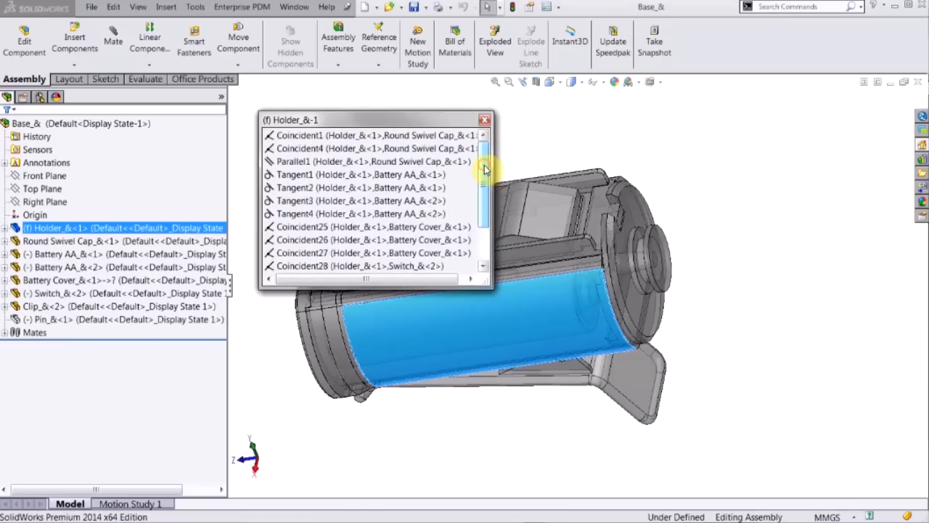
left_click(356, 135)
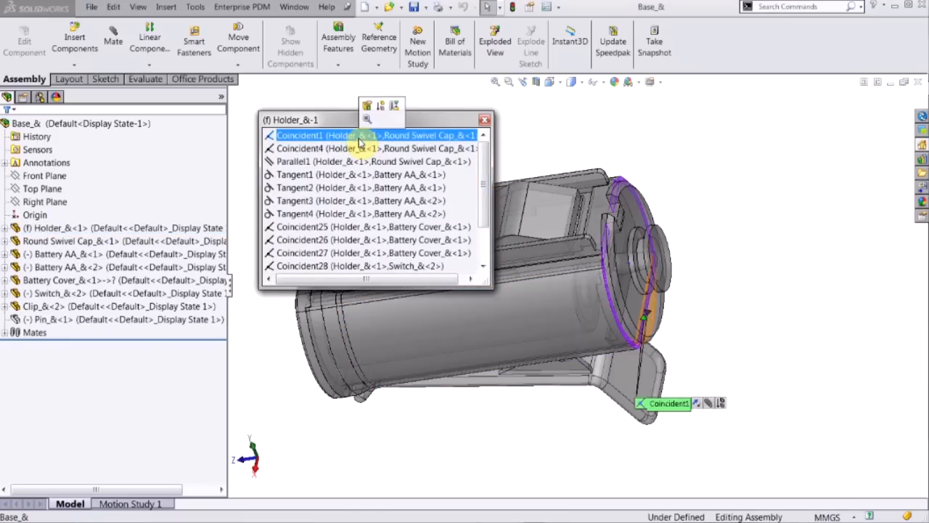
mouse_move(368, 106)
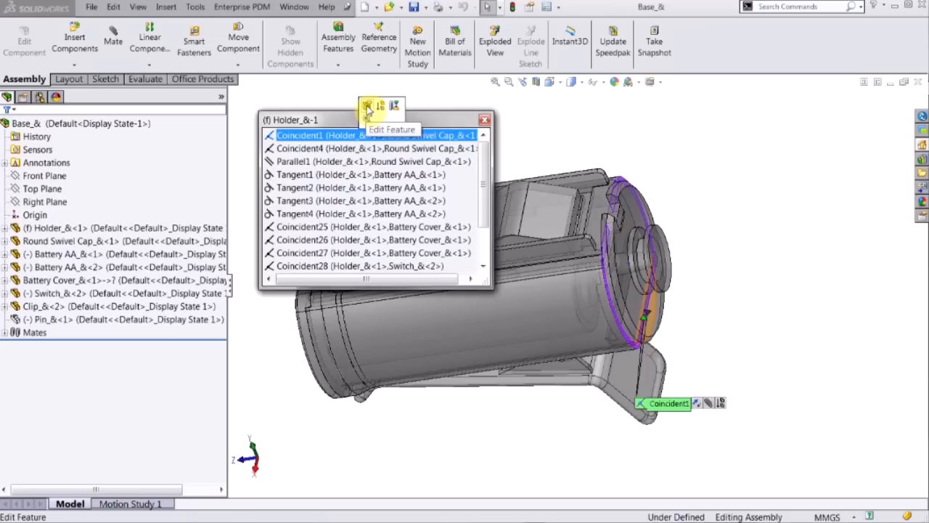
mouse_move(367, 120)
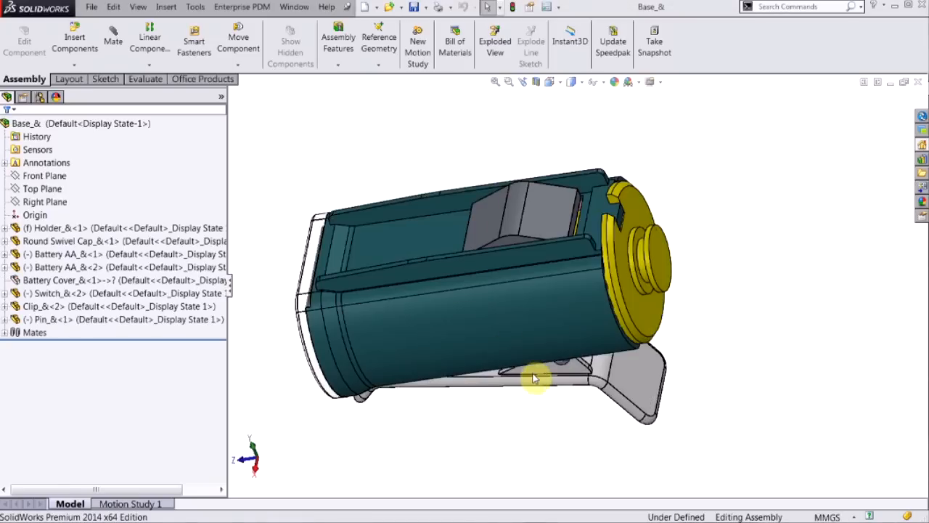
left_click_drag(534, 378, 620, 261)
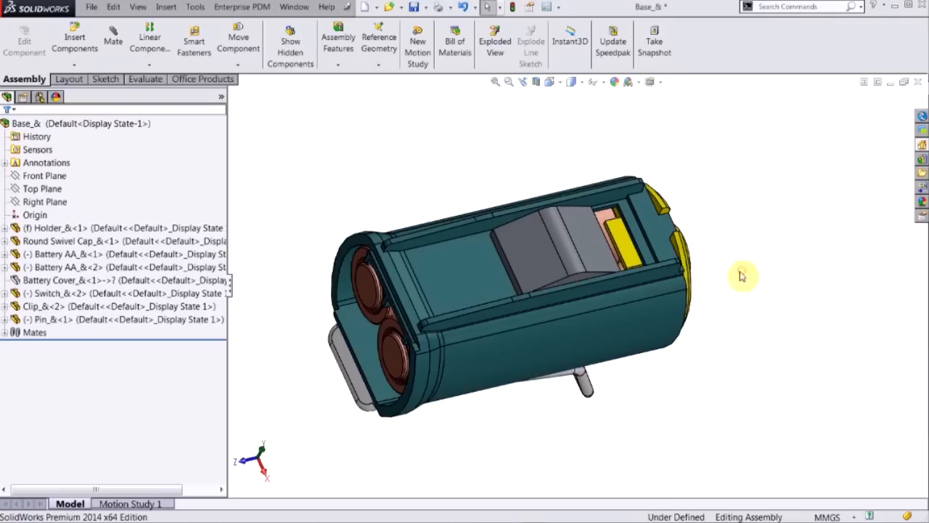
scroll("up", 3)
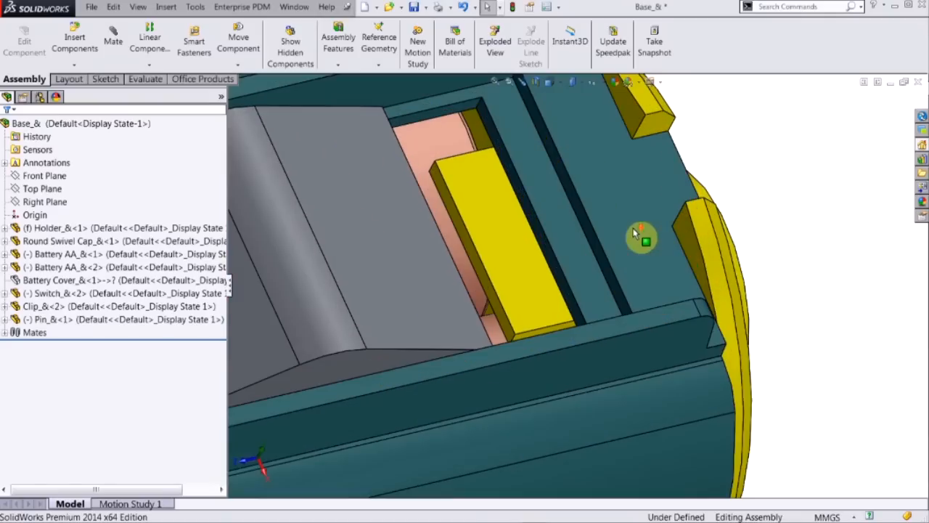
left_click(114, 36)
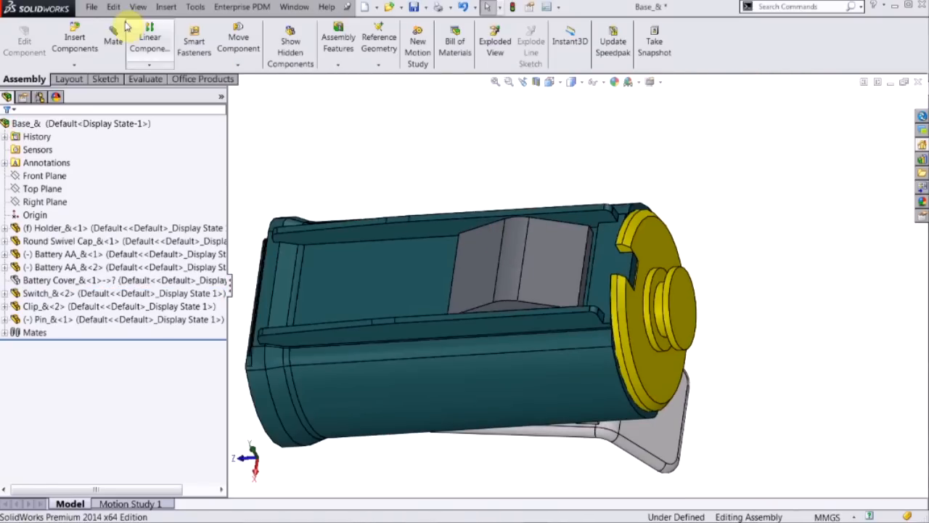
Add a 1 mm Distance mate between the switch and holder faces, dismissing the rebuild error
left_click(113, 36)
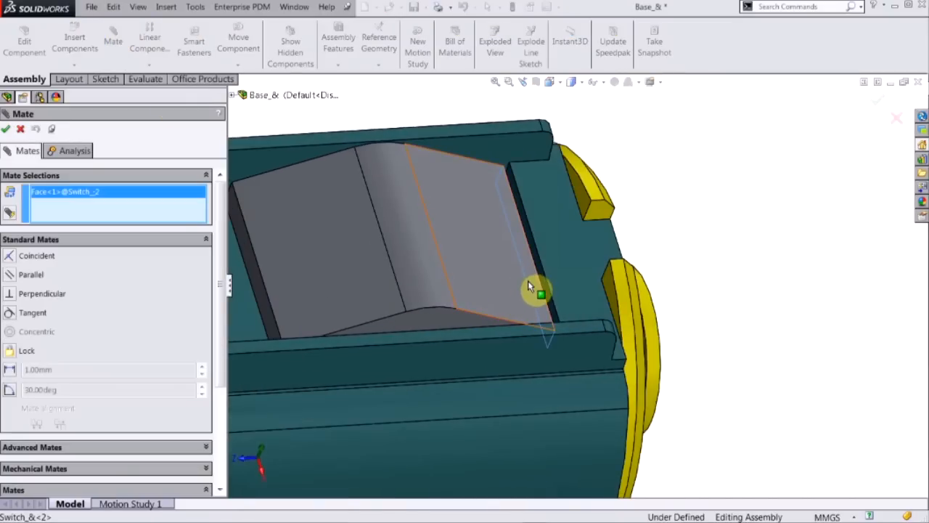
left_click(577, 290)
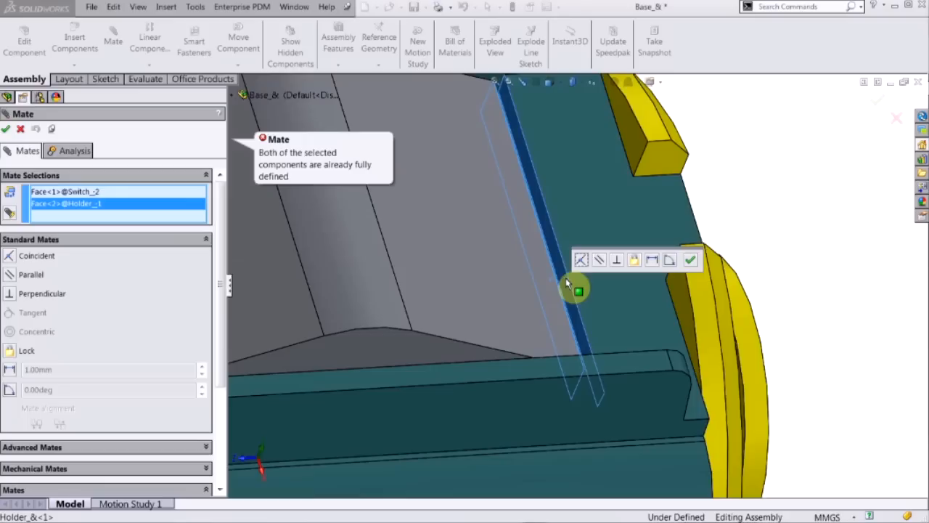
left_click(37, 255)
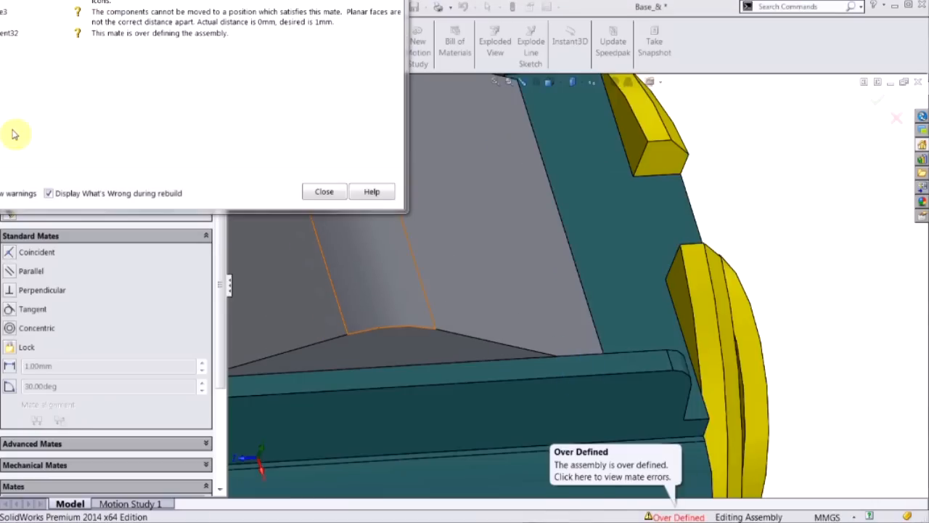
left_click(324, 191)
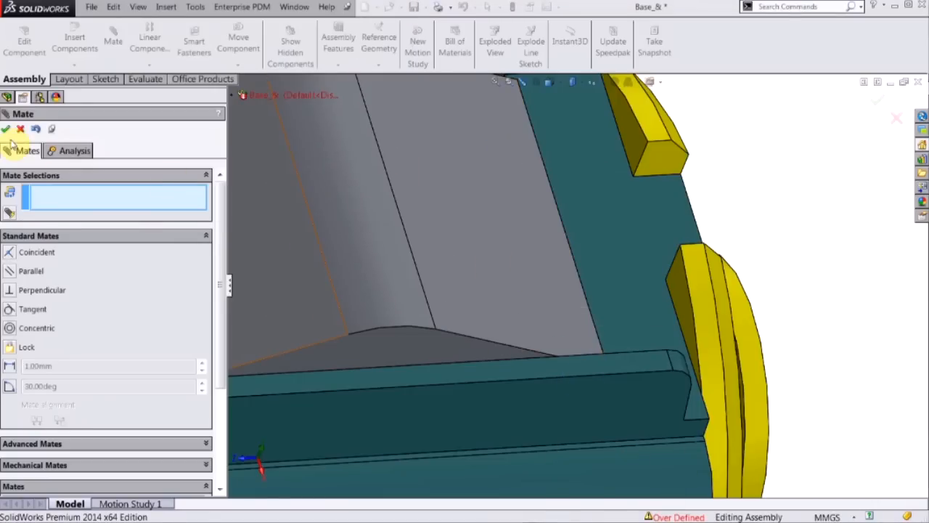
left_click(7, 129)
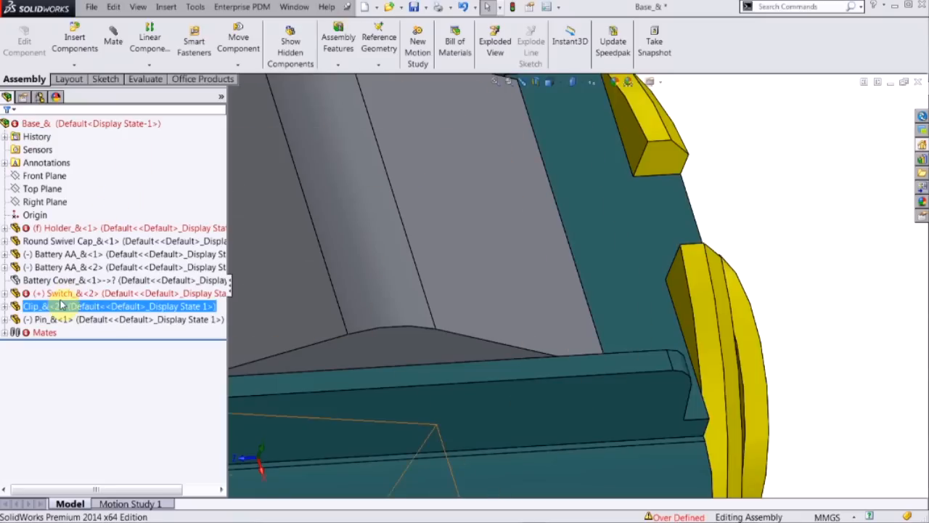
left_click(7, 331)
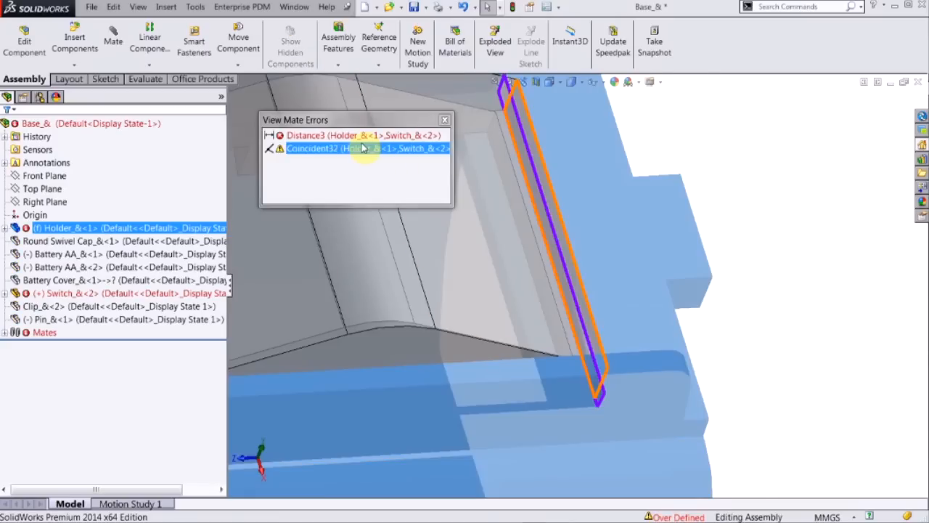
left_click(356, 135)
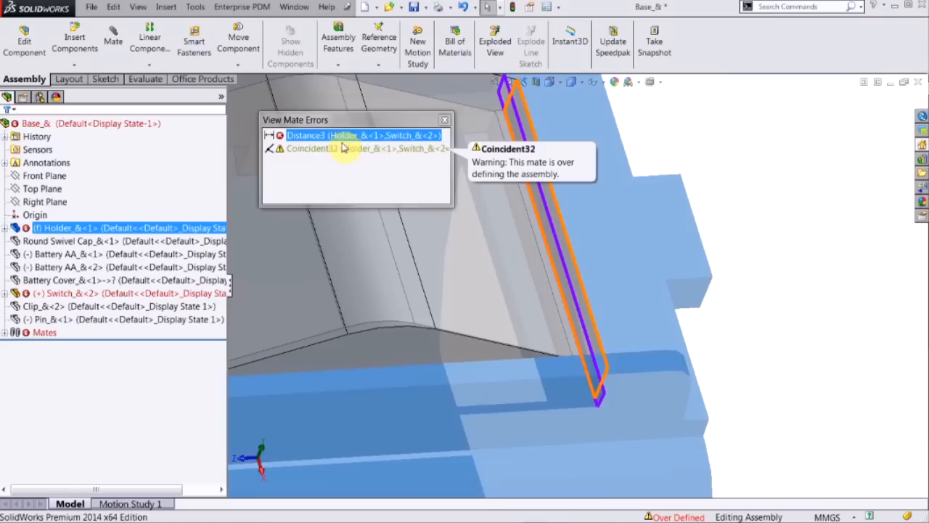
left_click(363, 148)
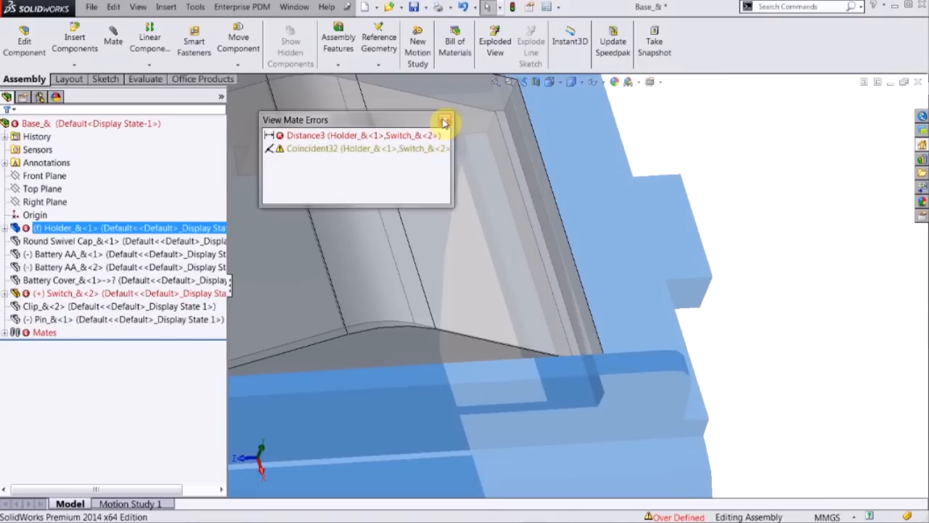
left_click(444, 121)
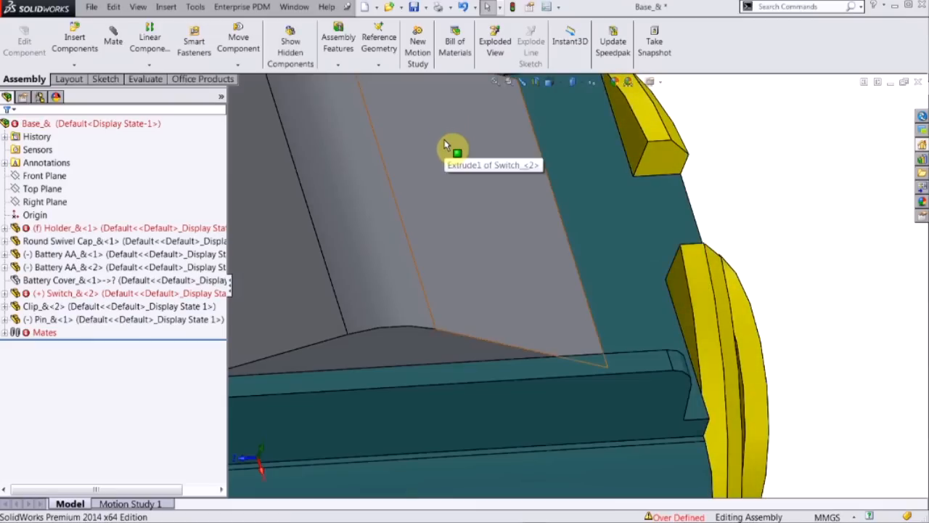